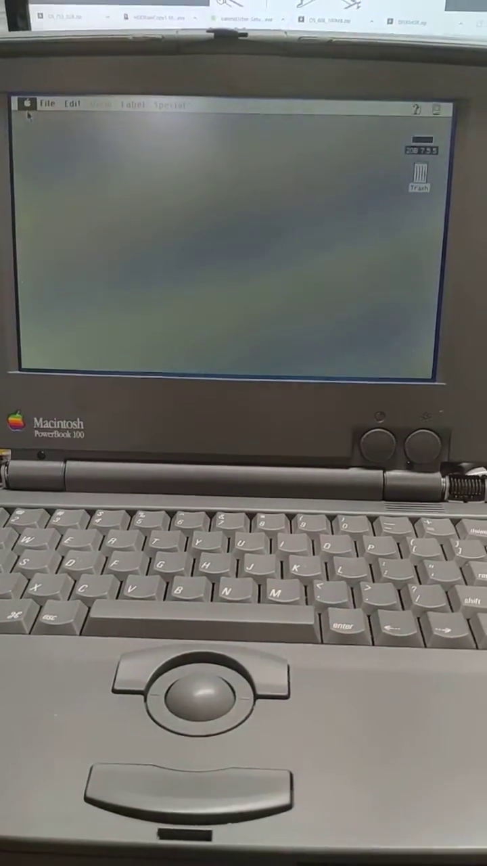
# Show About This Macintosh, displaying System Software 7.5.5 and the PowerBook's memory usage.
pyautogui.click(26, 103)
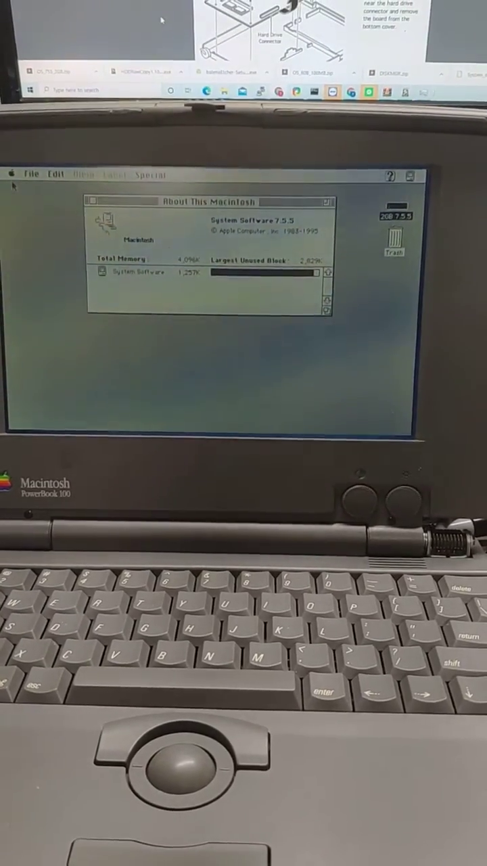